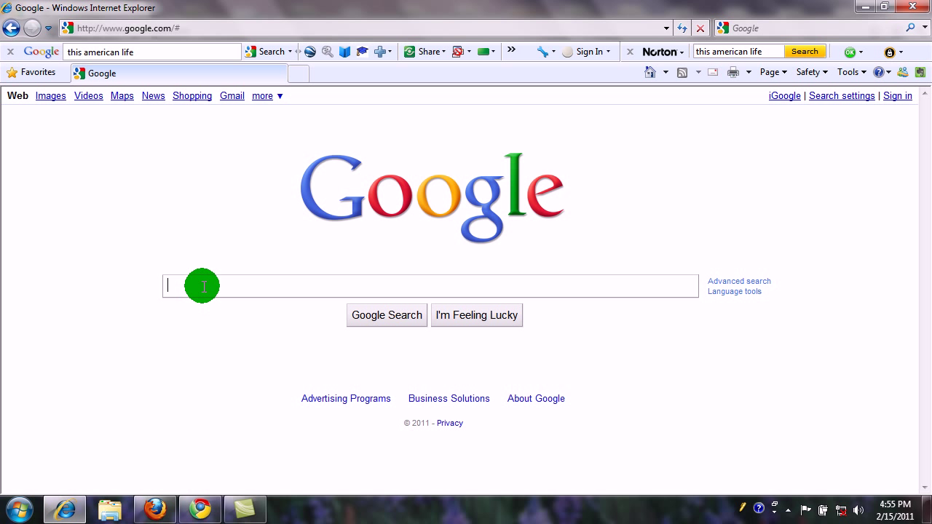
- Type 'this' in the Google search box to see live Instant results and suggestions
{"action": "type", "text": "this"}
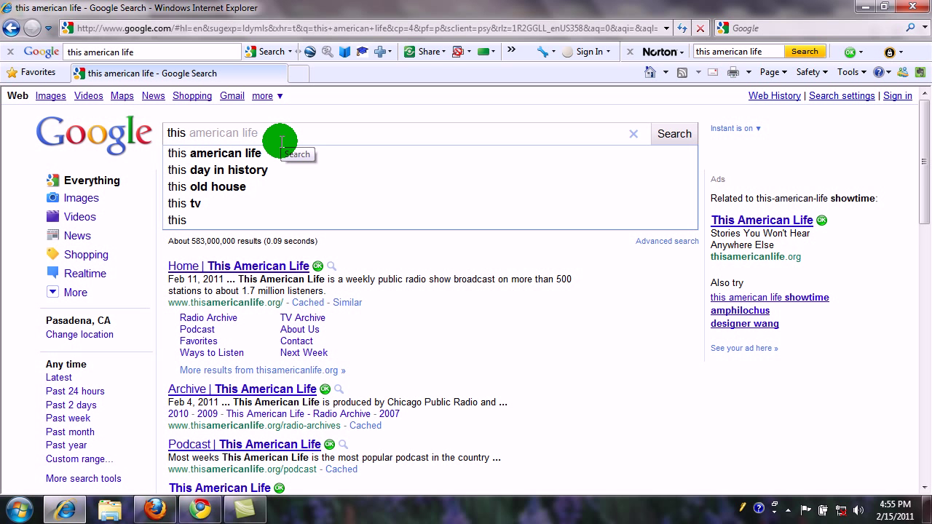
{"action": "mouse_move", "coordinate": [362, 266]}
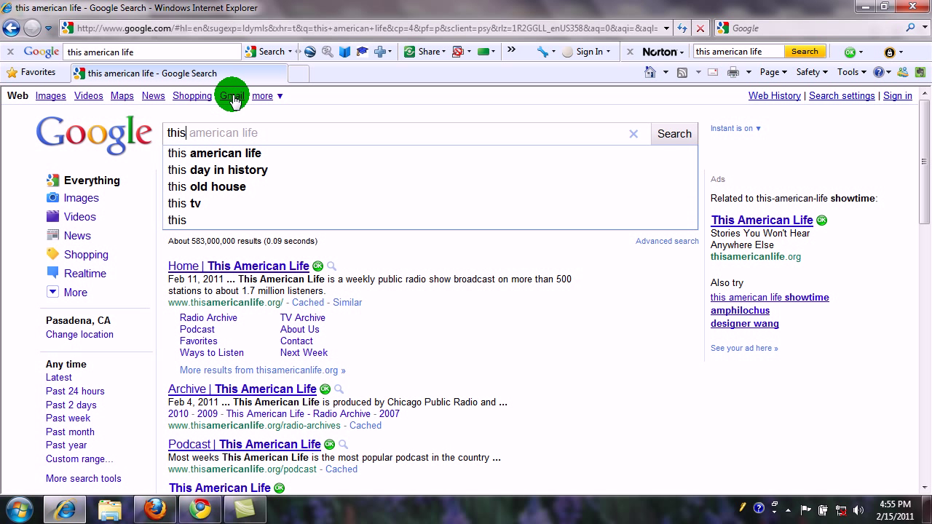
{"action": "mouse_move", "coordinate": [225, 110]}
{"action": "type", "text": " is the way"}
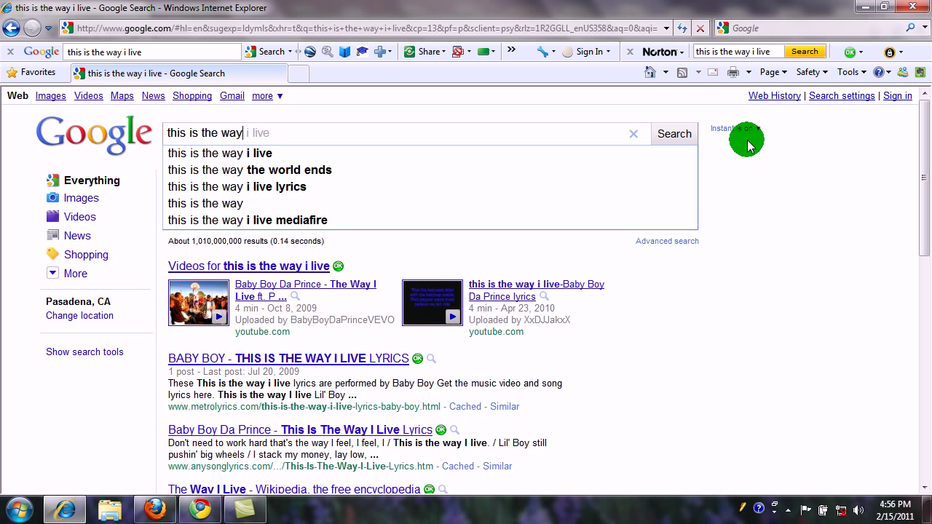
{"action": "mouse_move", "coordinate": [746, 139]}
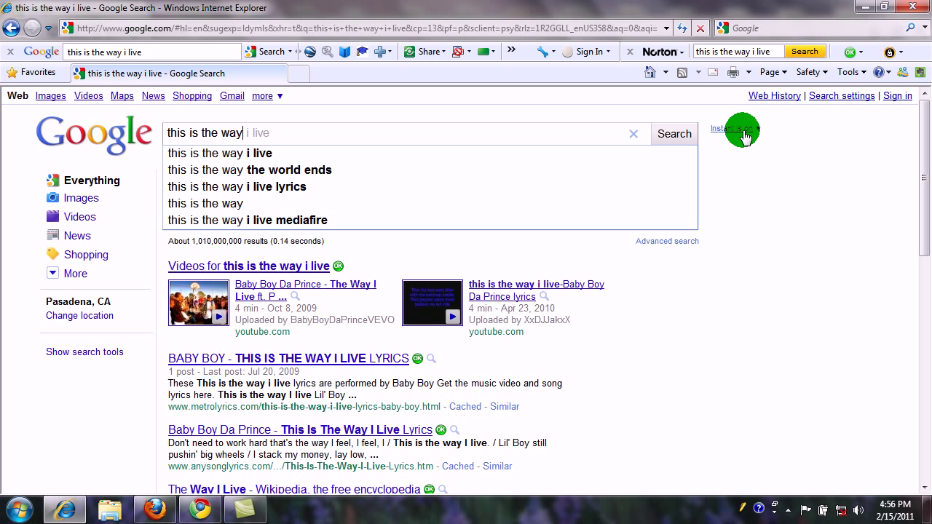
- Turn Google Instant off and type 'is' so only autocomplete suggestions appear
{"action": "left_click", "coordinate": [738, 128]}
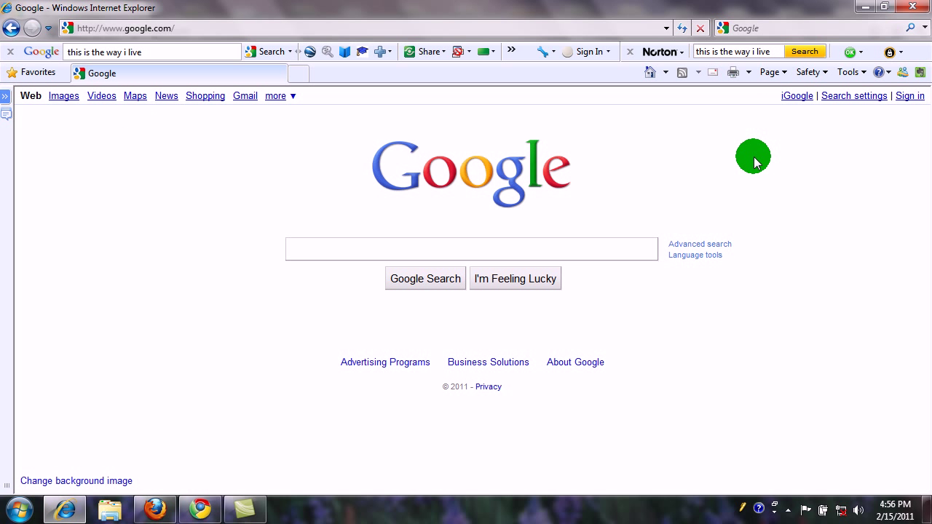
{"action": "mouse_move", "coordinate": [506, 210]}
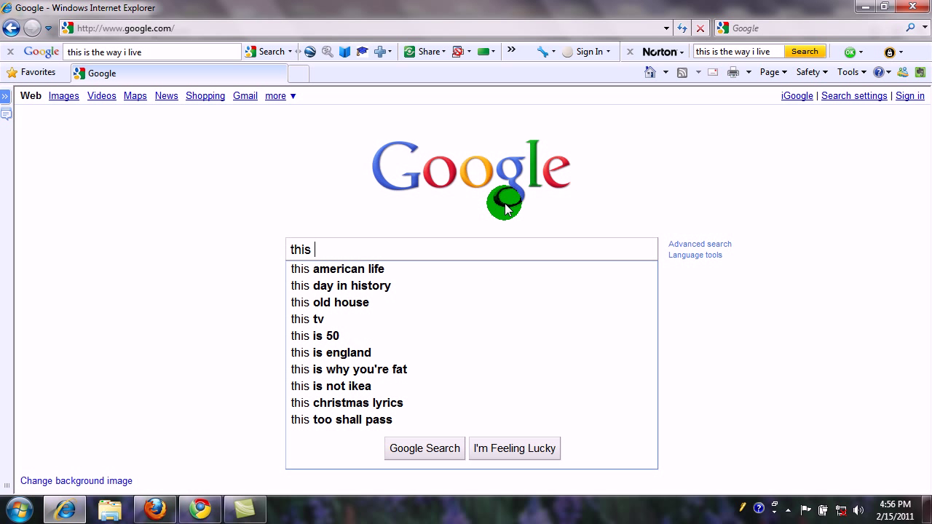
{"action": "type", "text": "is the way"}
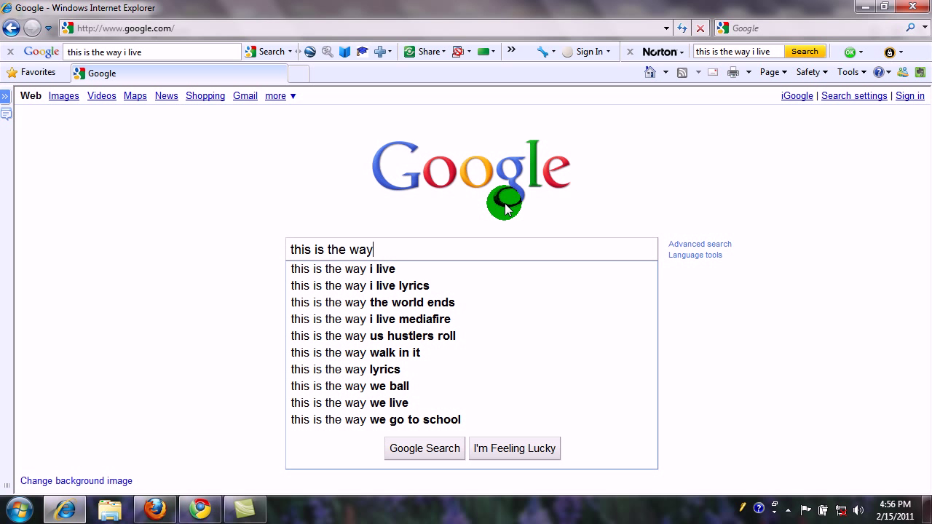
{"action": "mouse_move", "coordinate": [858, 133]}
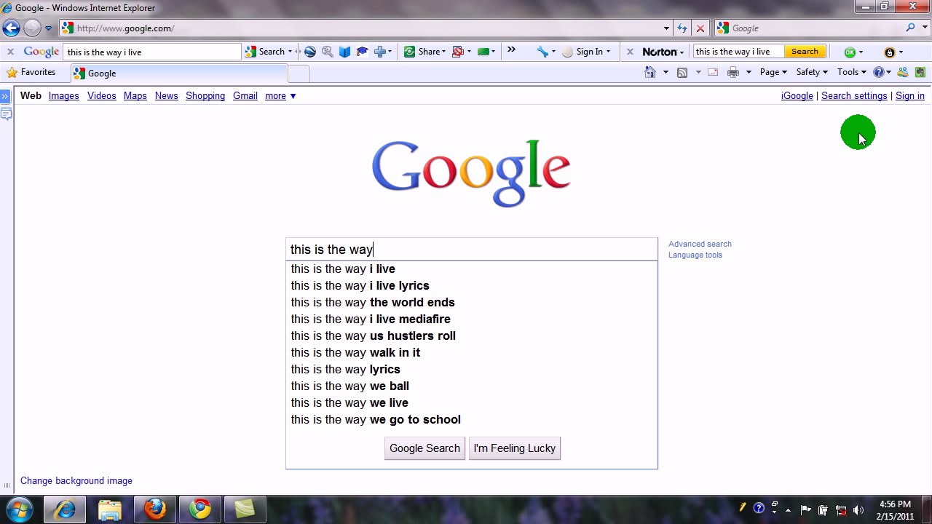
- Select 'Use Google Instant' in Search settings, save preferences, and confirm the saved message
{"action": "left_click", "coordinate": [854, 95]}
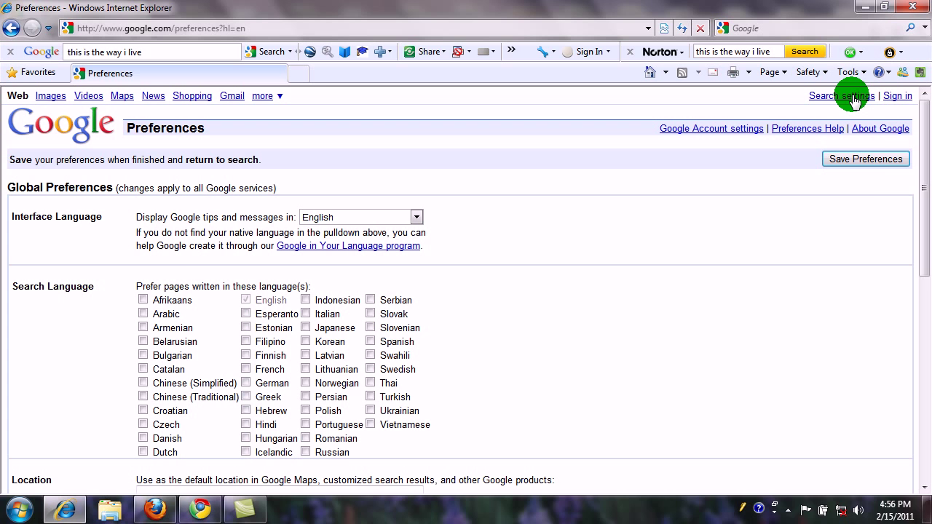
{"action": "scroll", "scroll_direction": "down", "scroll_amount": 3}
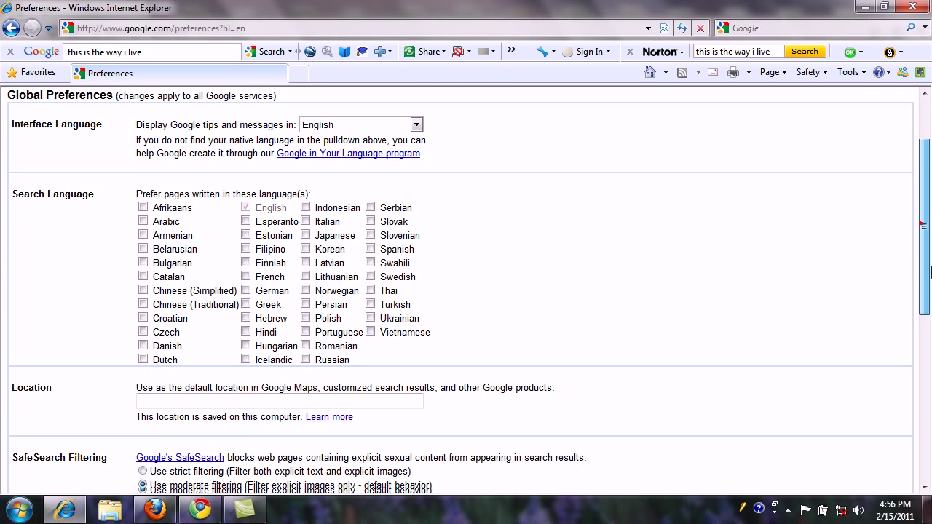
{"action": "scroll", "scroll_direction": "down", "scroll_amount": 3}
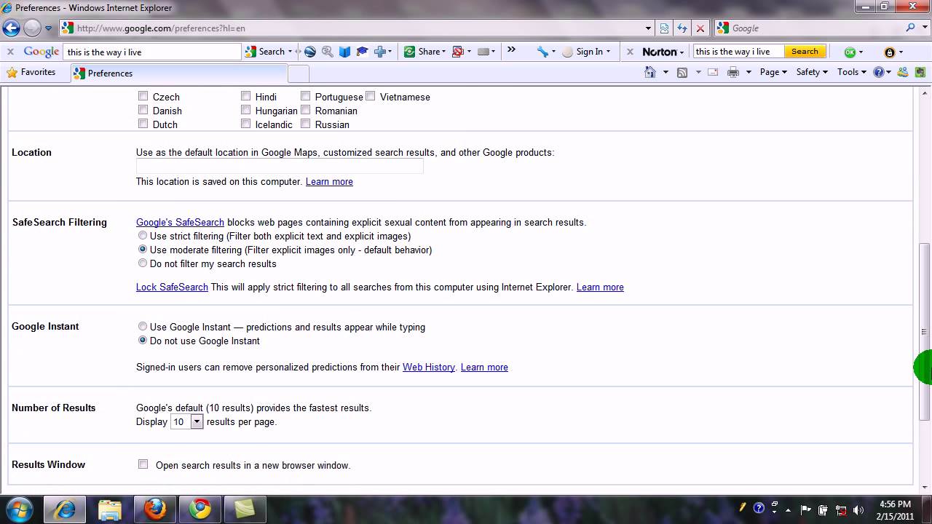
{"action": "mouse_move", "coordinate": [99, 356]}
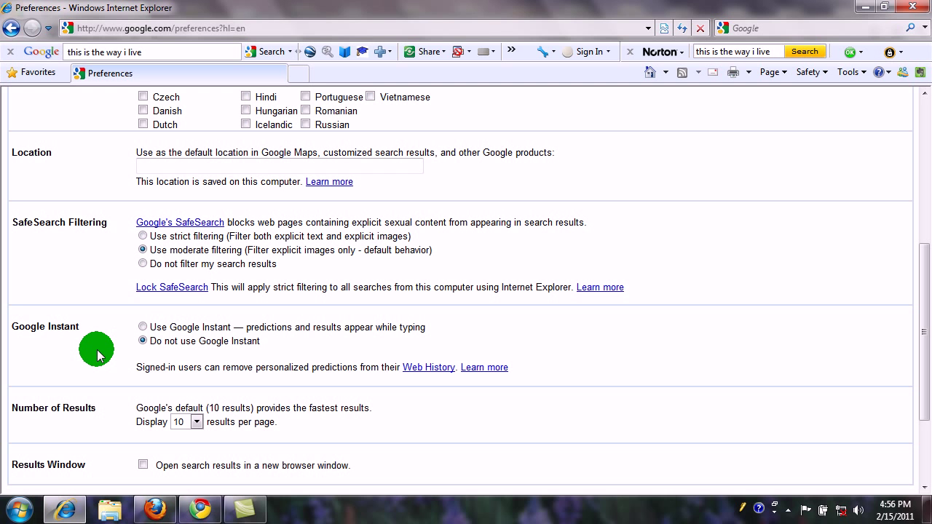
{"action": "left_click", "coordinate": [143, 327]}
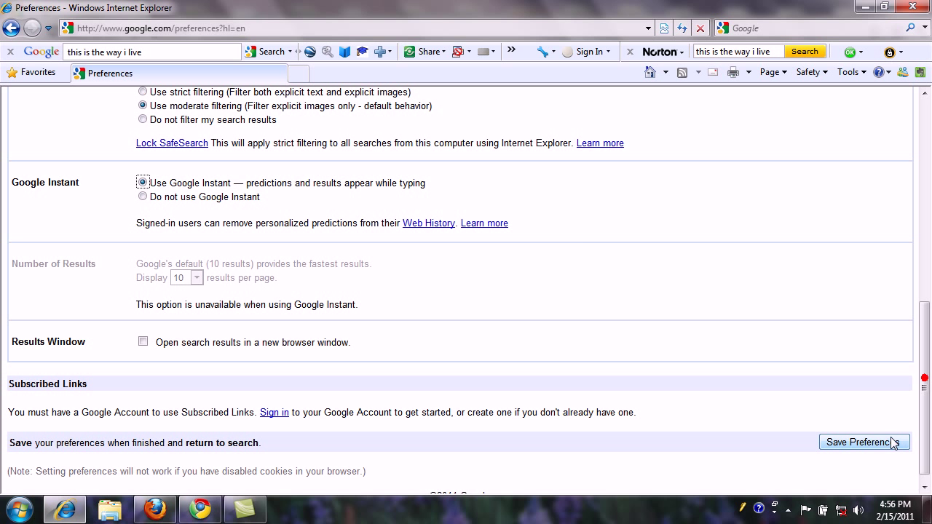
{"action": "left_click", "coordinate": [864, 442]}
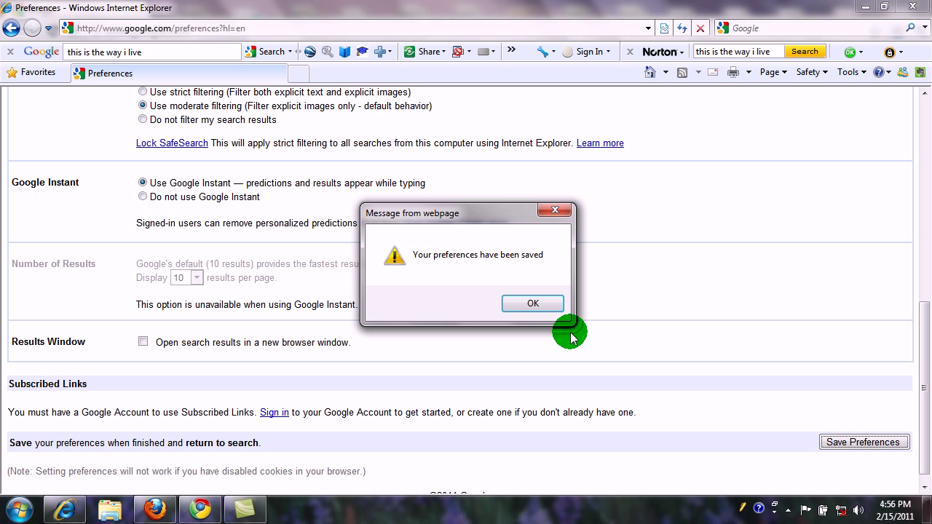
{"action": "left_click", "coordinate": [533, 303]}
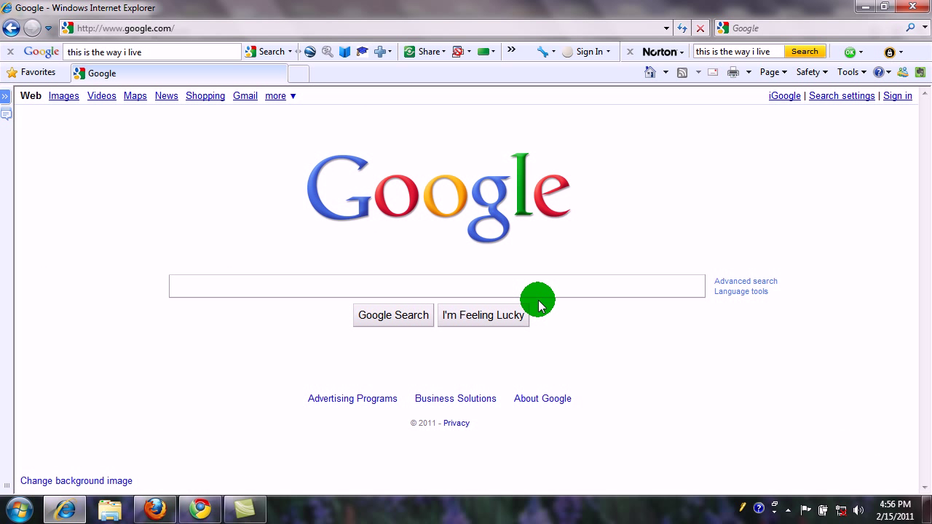
- Type 'this is' to see live Instant results, then return to Search settings
{"action": "type", "text": "this t"}
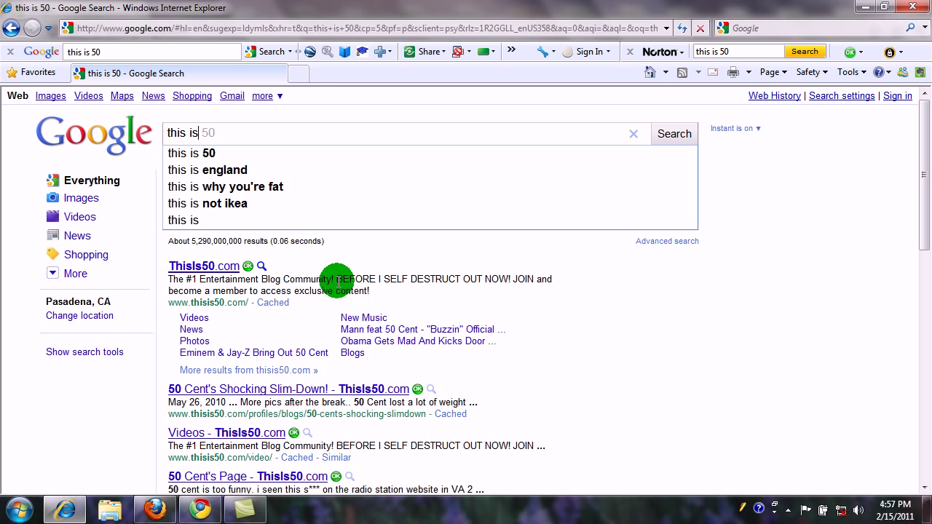
{"action": "mouse_move", "coordinate": [258, 187]}
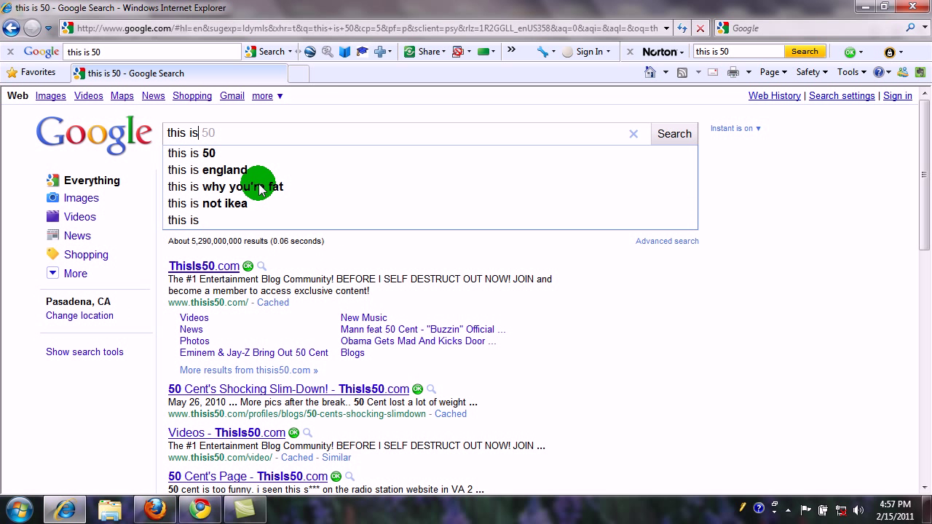
{"action": "mouse_move", "coordinate": [233, 169]}
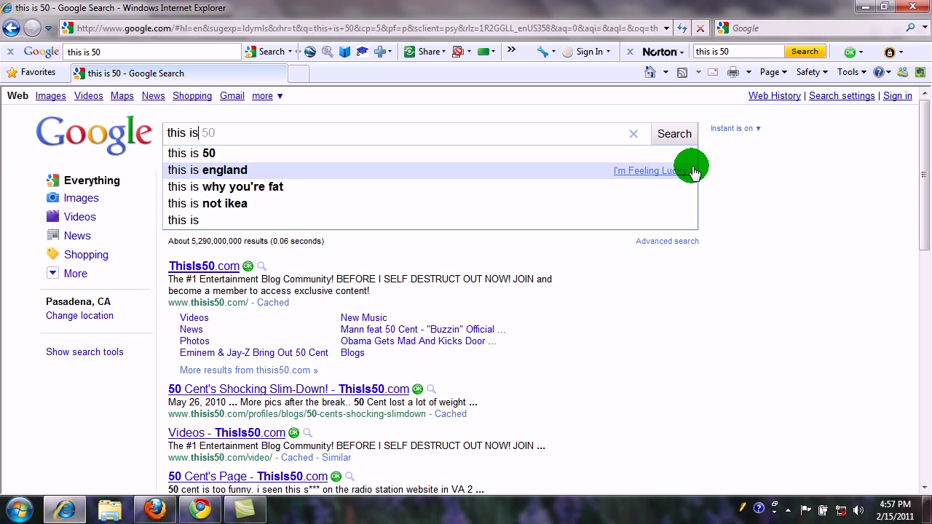
{"action": "left_click", "coordinate": [841, 96]}
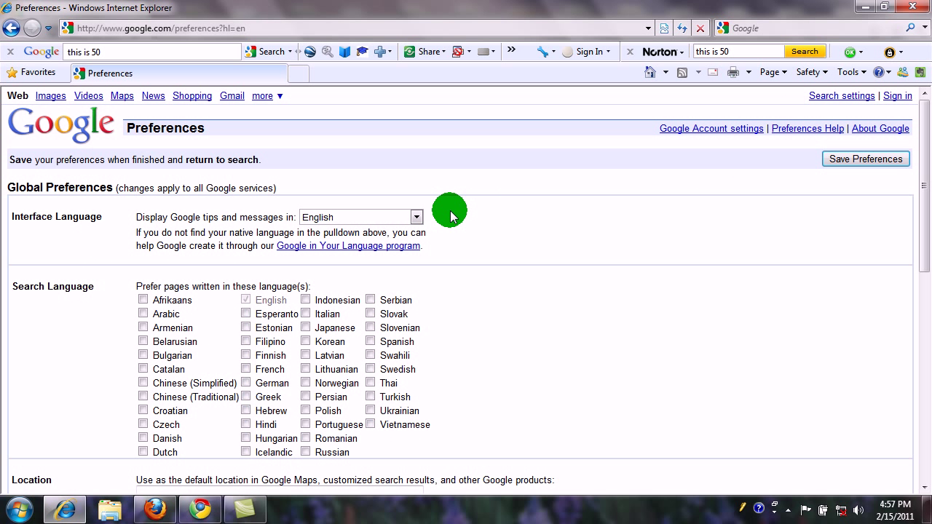
{"action": "mouse_move", "coordinate": [38, 240]}
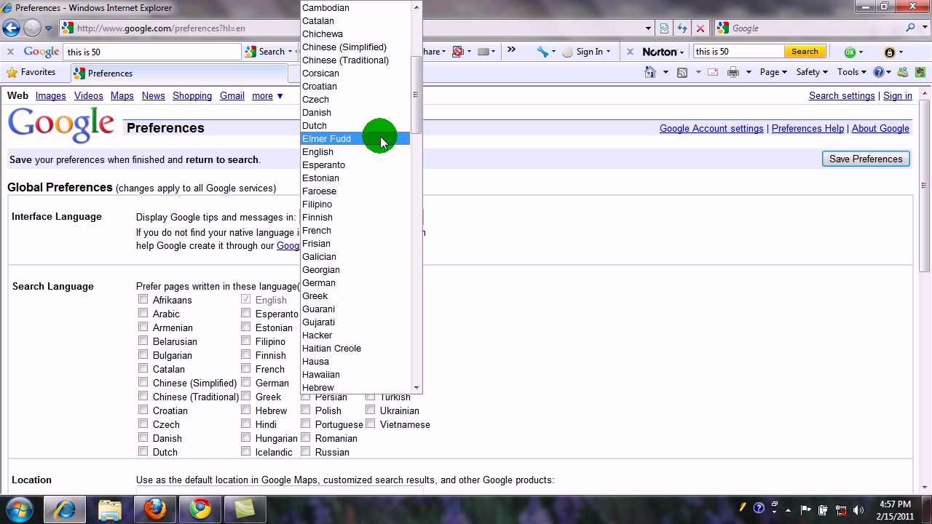
- Set the interface language to Elmer Fudd, save, and dismiss the confirmation
{"action": "left_click", "coordinate": [326, 138]}
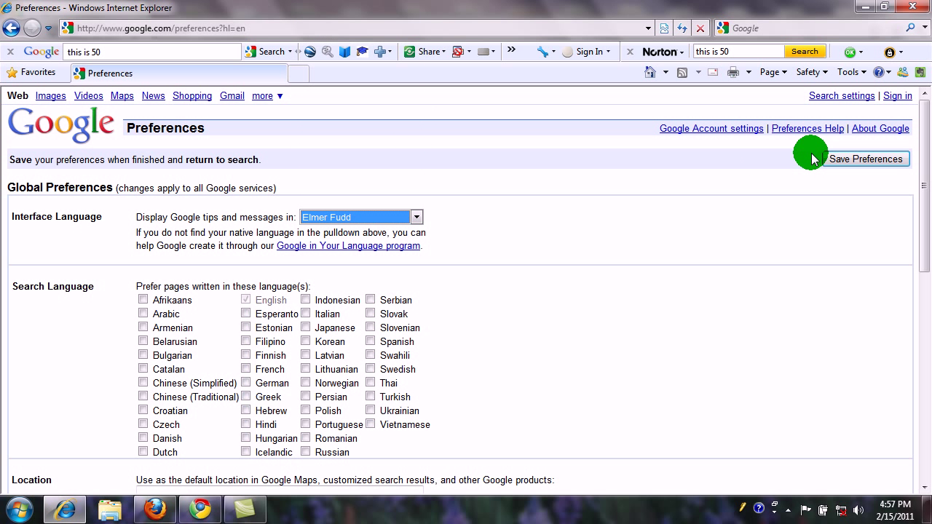
{"action": "left_click", "coordinate": [865, 159]}
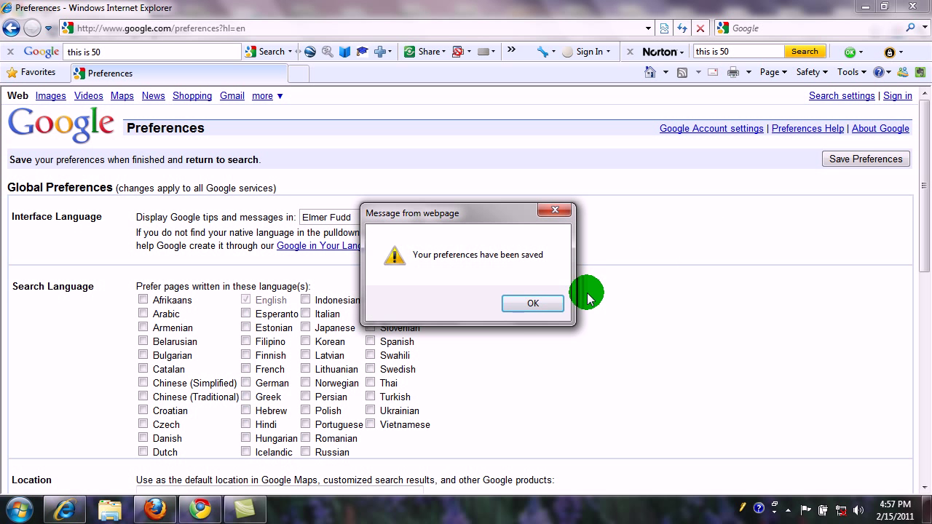
{"action": "left_click", "coordinate": [532, 304]}
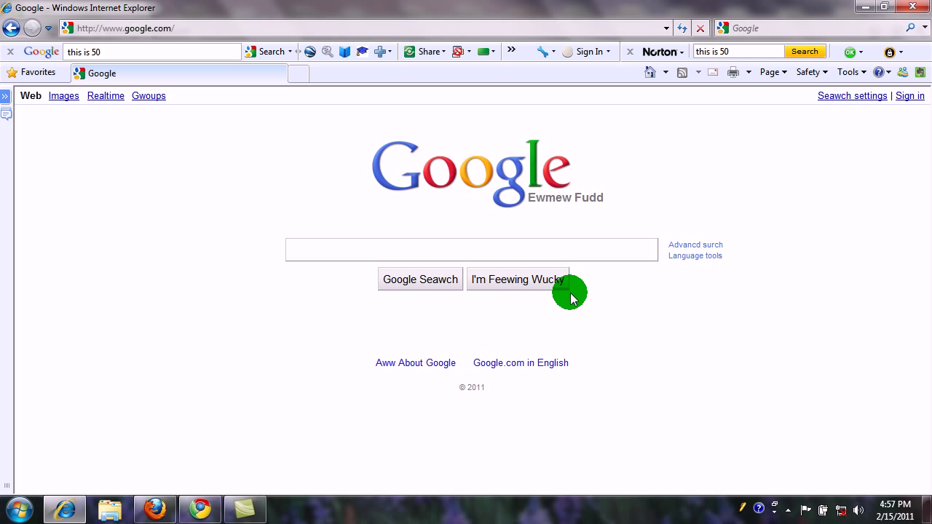
{"action": "mouse_move", "coordinate": [565, 217]}
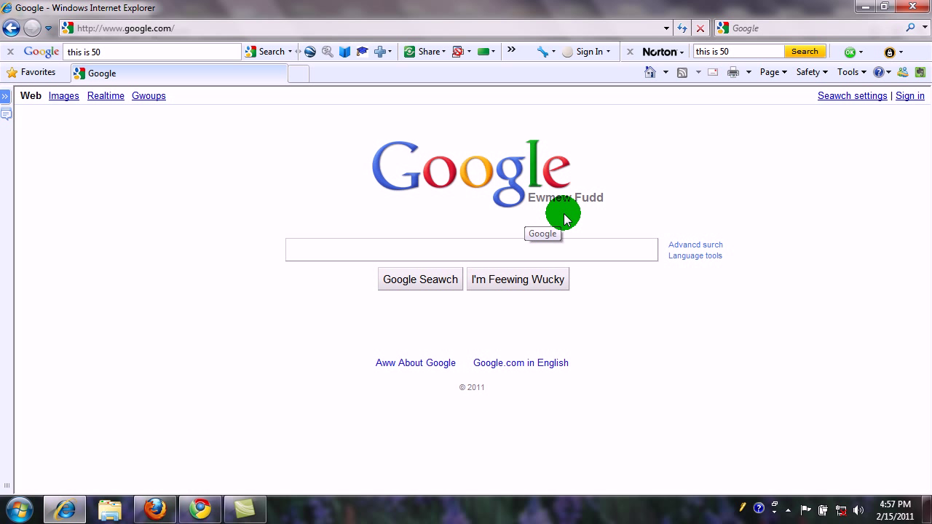
- Search for 'this is the way' and view the Elmer Fudd-language results
{"action": "type", "text": "this i"}
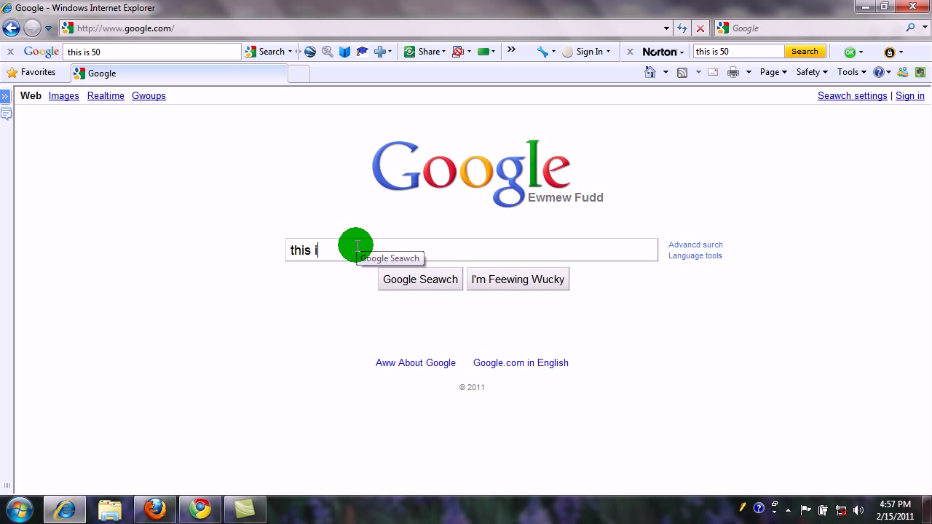
{"action": "type", "text": "s"}
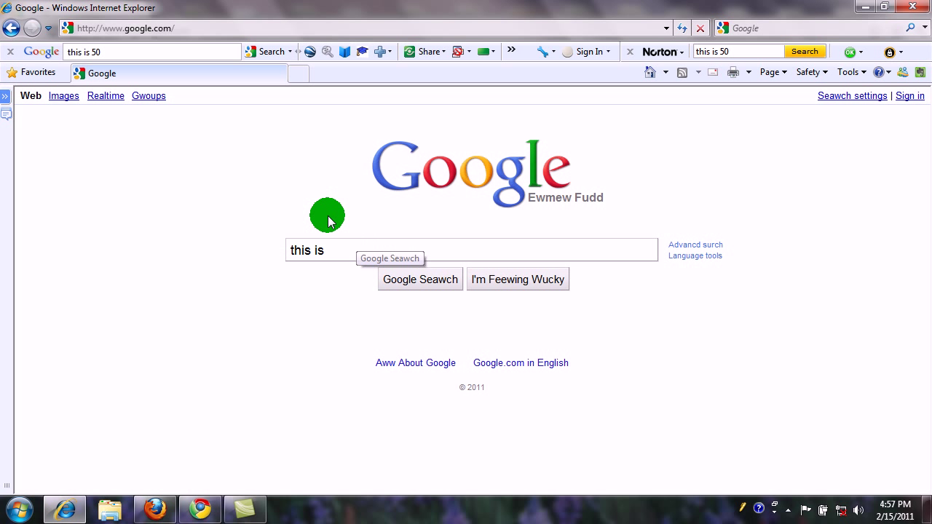
{"action": "type", "text": "the way"}
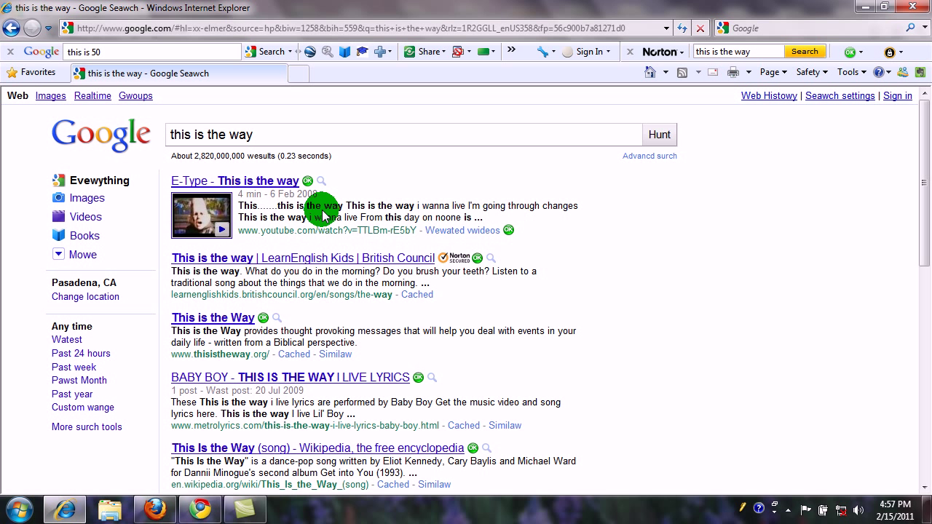
{"action": "mouse_move", "coordinate": [99, 342]}
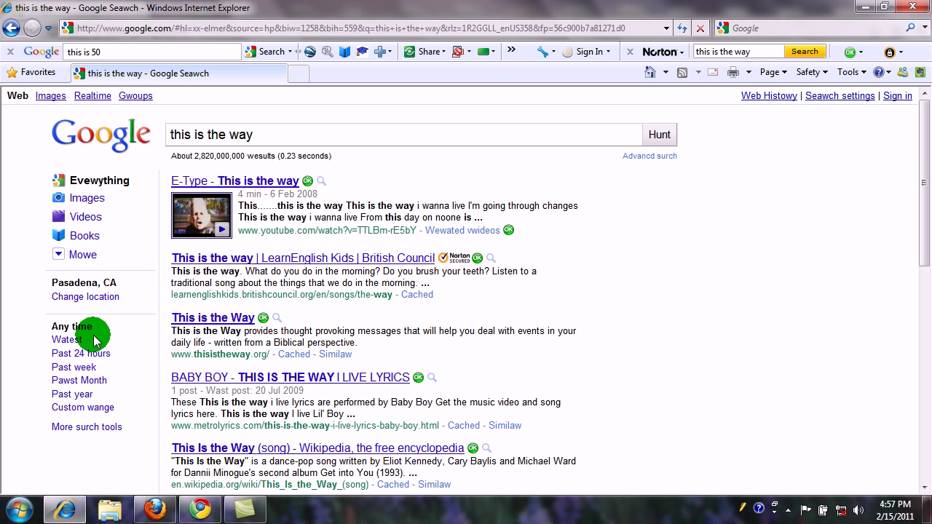
{"action": "mouse_move", "coordinate": [124, 391]}
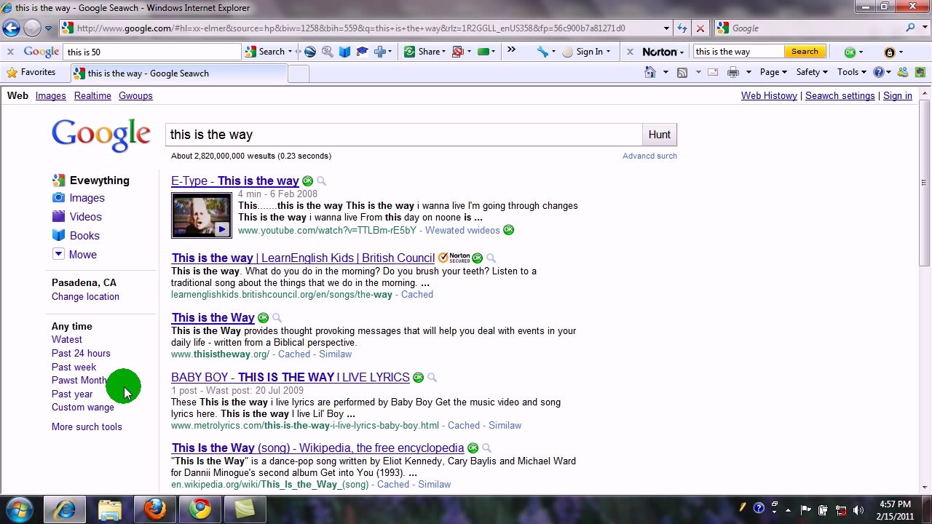
{"action": "mouse_move", "coordinate": [687, 137]}
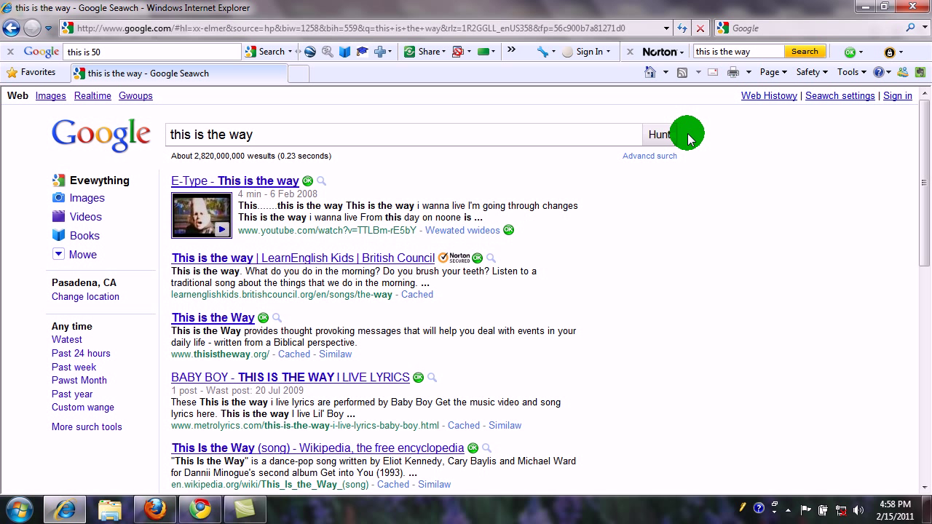
{"action": "mouse_move", "coordinate": [841, 111]}
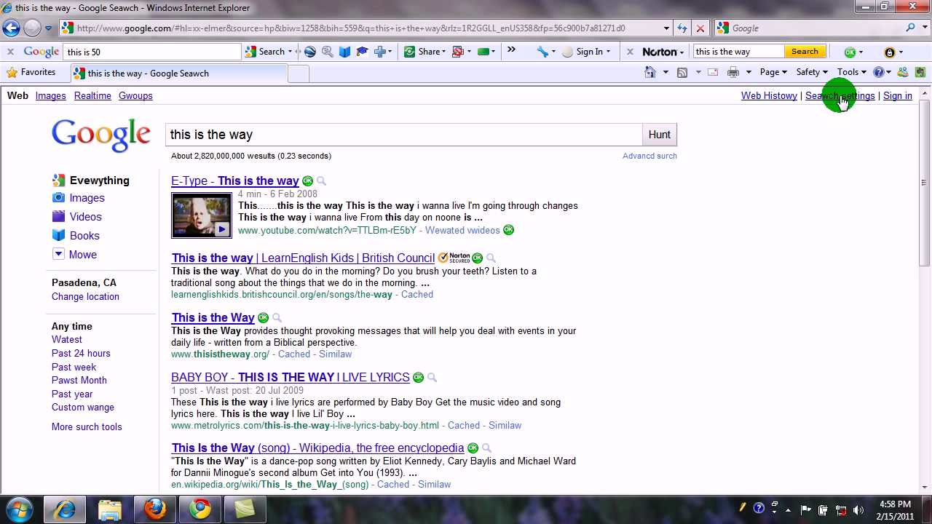
- Set the interface language back to English, save it, and type 'this' on the home page
{"action": "left_click", "coordinate": [839, 95]}
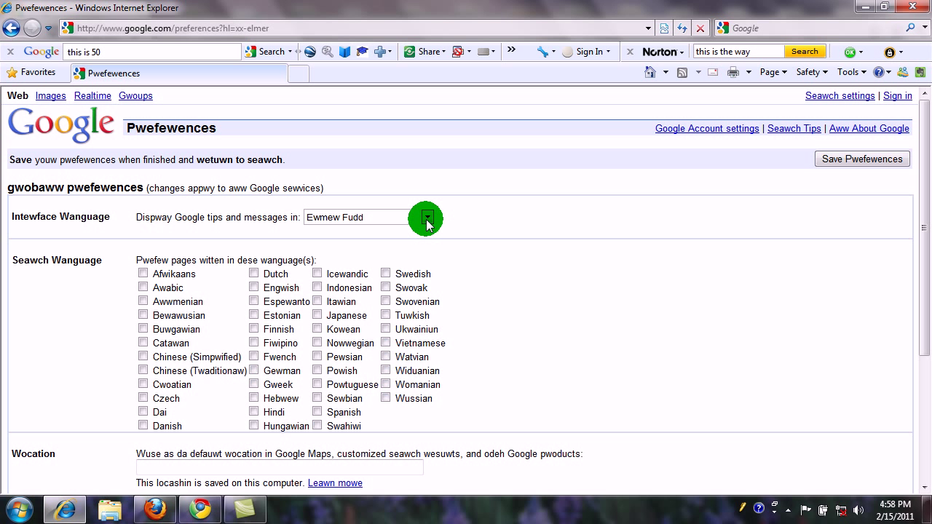
{"action": "mouse_move", "coordinate": [85, 241]}
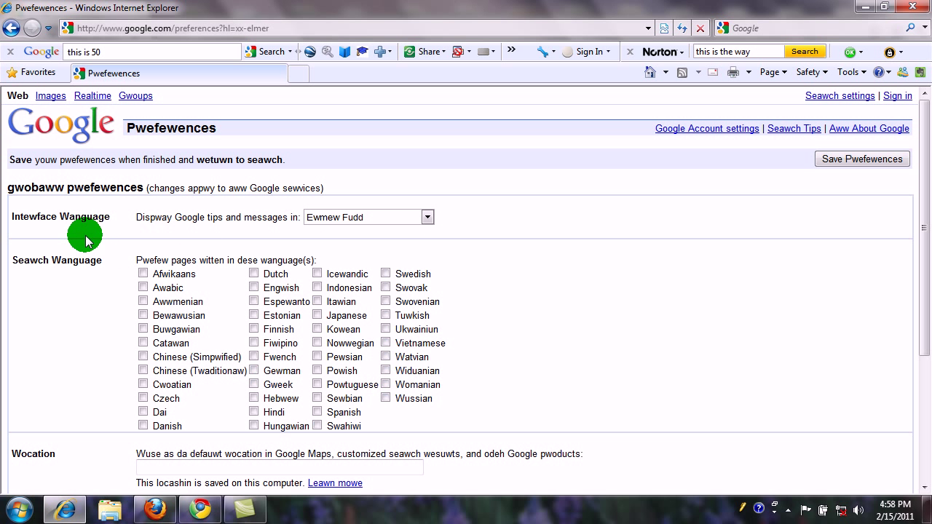
{"action": "left_click", "coordinate": [427, 217]}
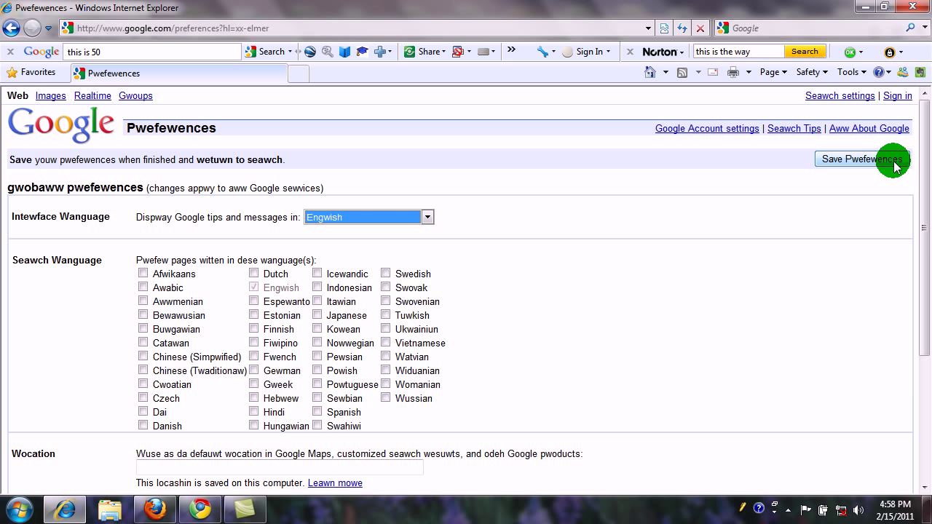
{"action": "left_click", "coordinate": [863, 159]}
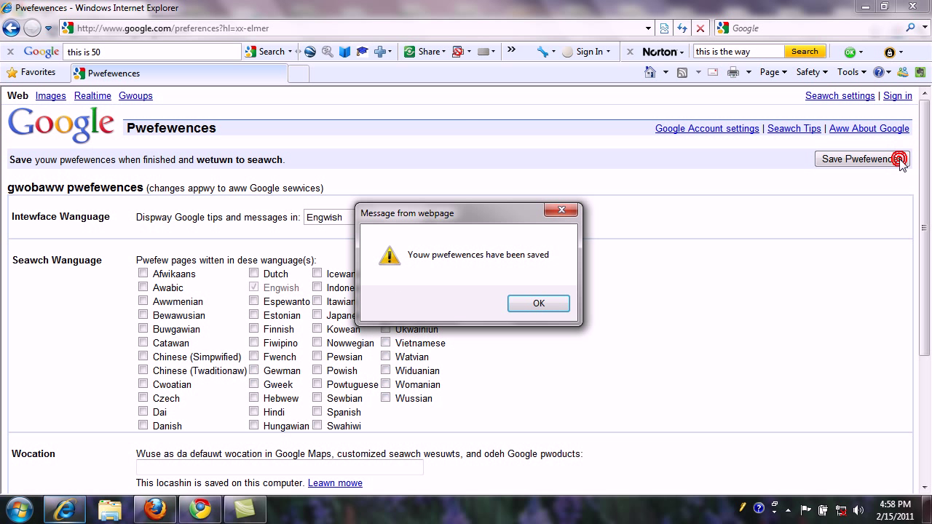
{"action": "left_click", "coordinate": [538, 303]}
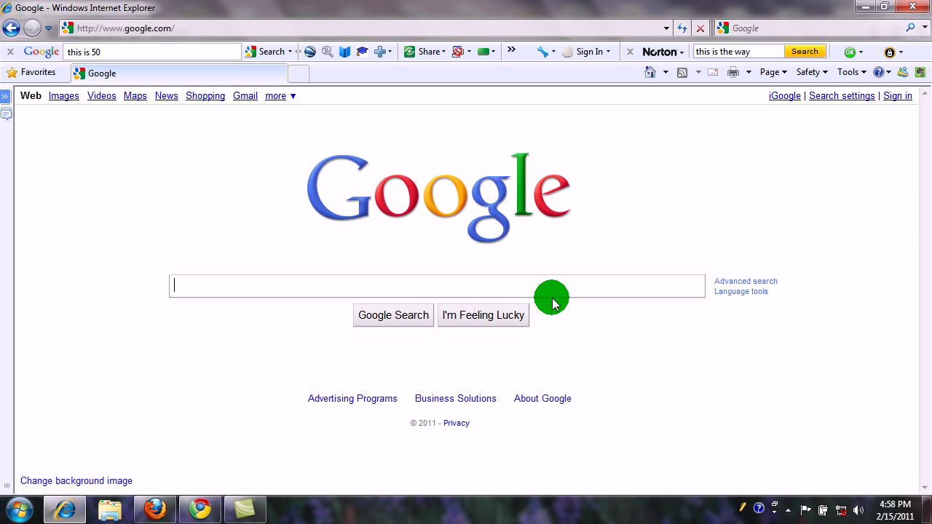
{"action": "type", "text": "this"}
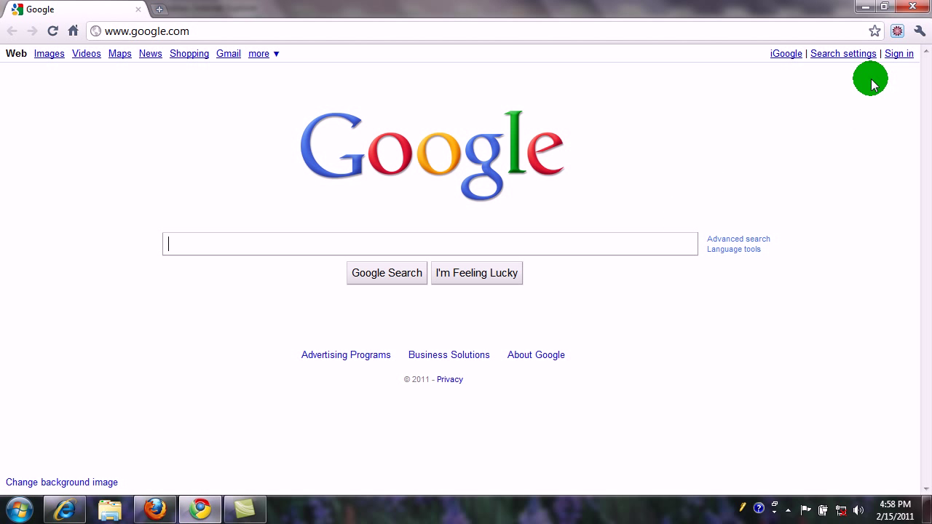
{"action": "left_click", "coordinate": [844, 53]}
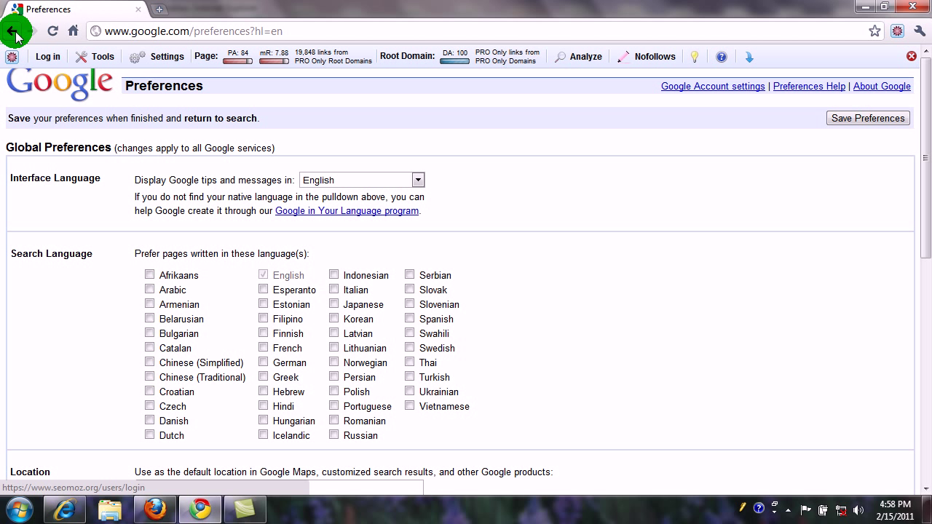
{"action": "mouse_move", "coordinate": [228, 82]}
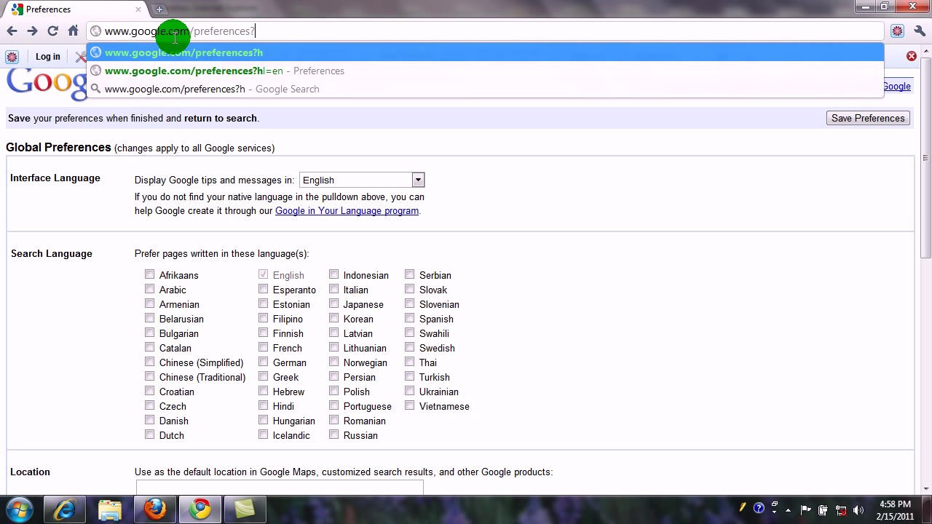
{"action": "key", "text": "Backspace"}
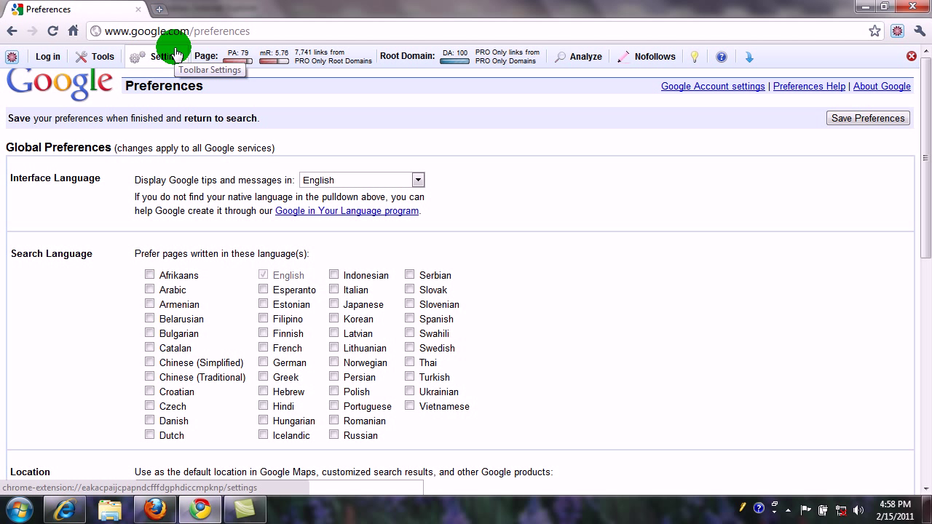
{"action": "mouse_move", "coordinate": [47, 57]}
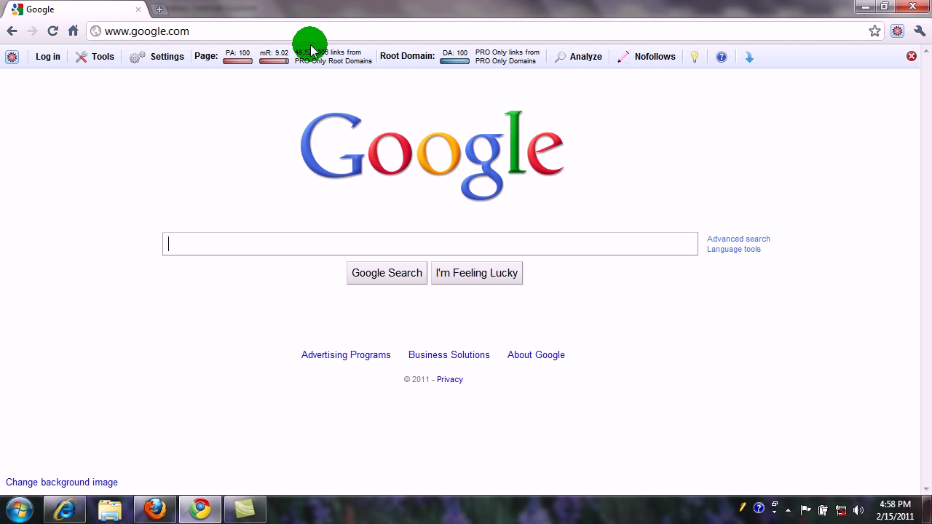
{"action": "left_click", "coordinate": [238, 32]}
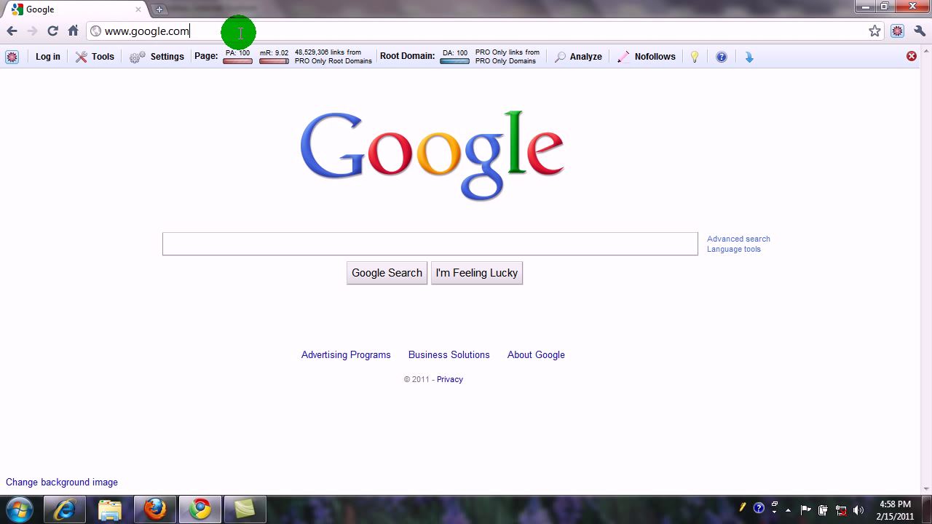
{"action": "type", "text": "/preferences"}
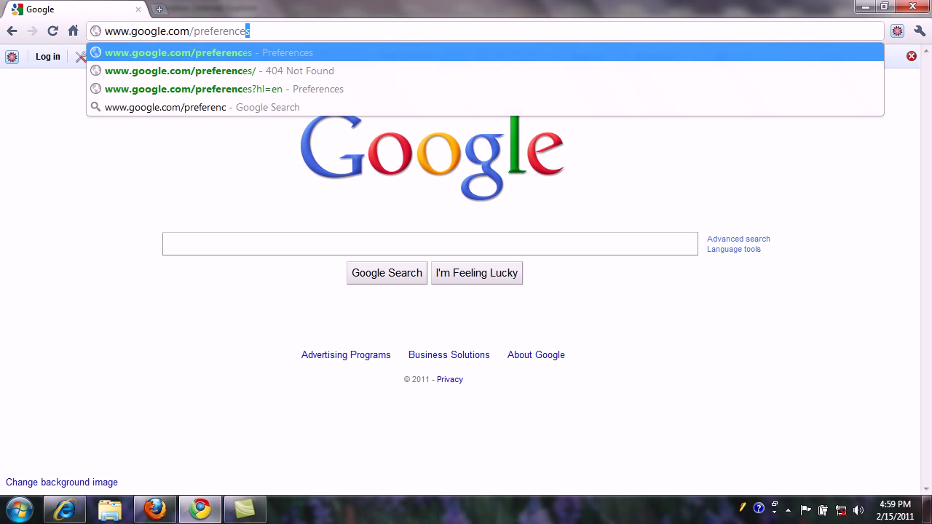
{"action": "type", "text": "s"}
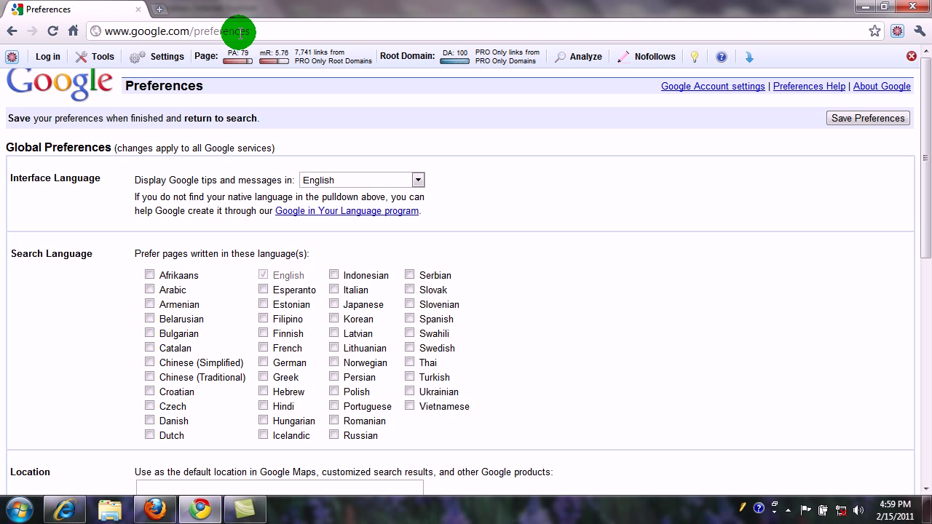
{"action": "mouse_move", "coordinate": [429, 123]}
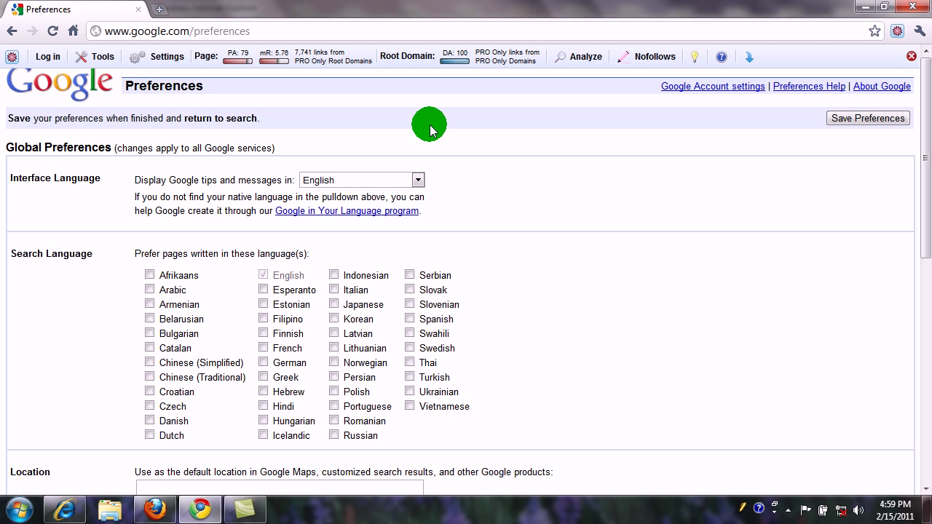
{"action": "mouse_move", "coordinate": [273, 31]}
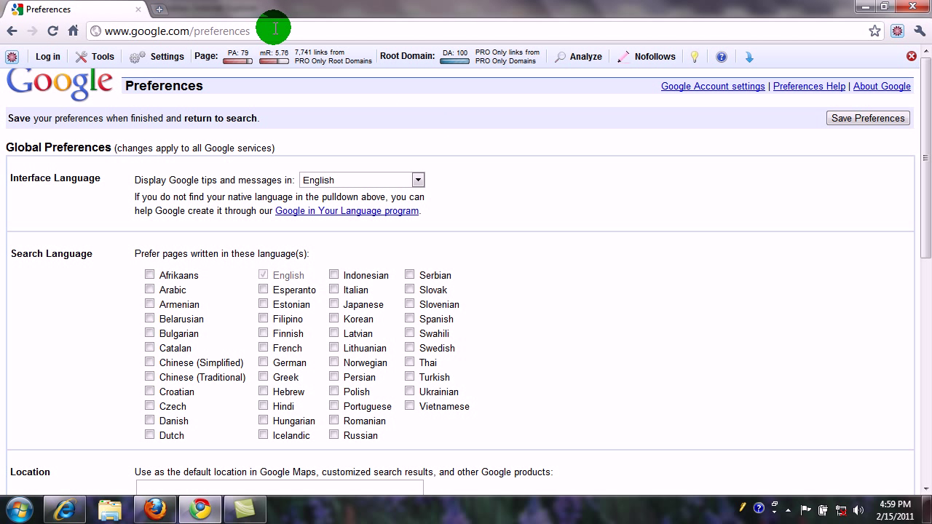
{"action": "mouse_move", "coordinate": [450, 159]}
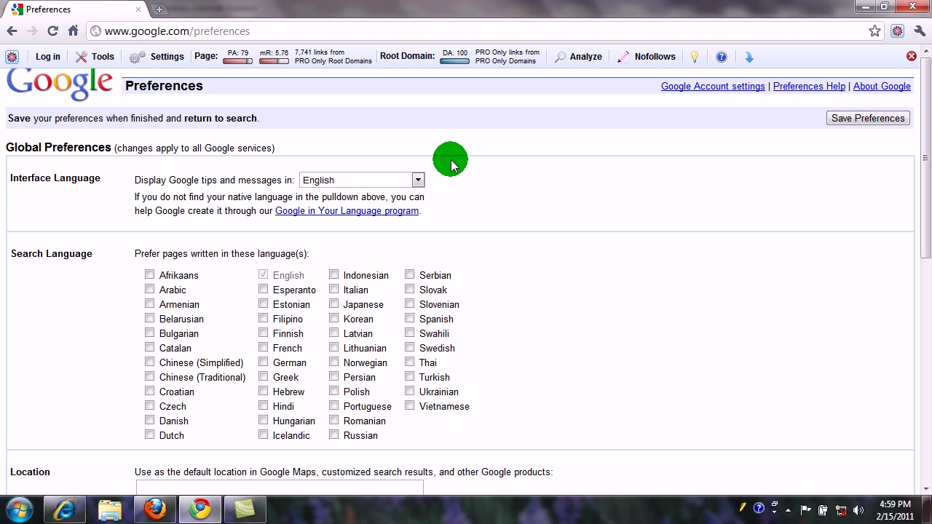